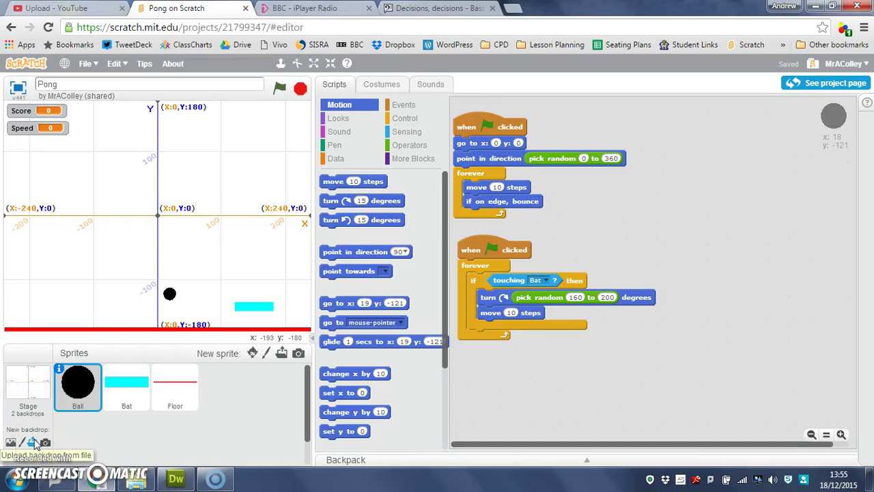
{"action": "mouse_move", "coordinate": [168, 293]}
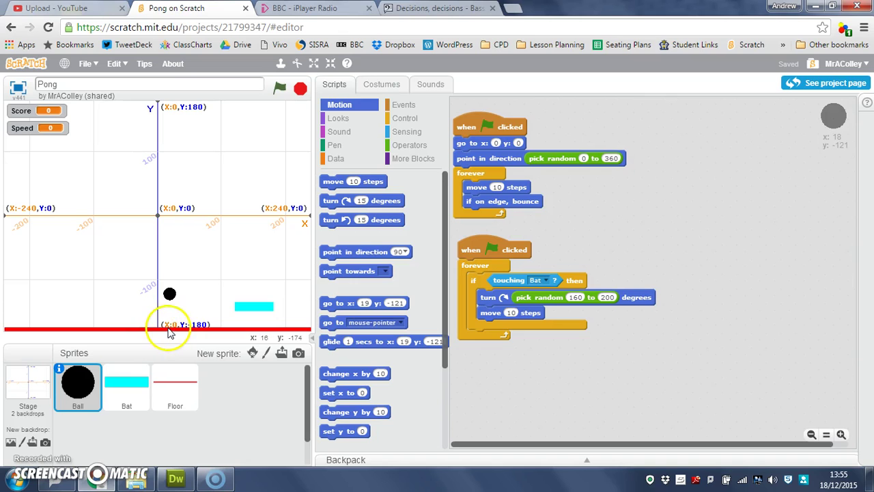
{"action": "mouse_move", "coordinate": [170, 332]}
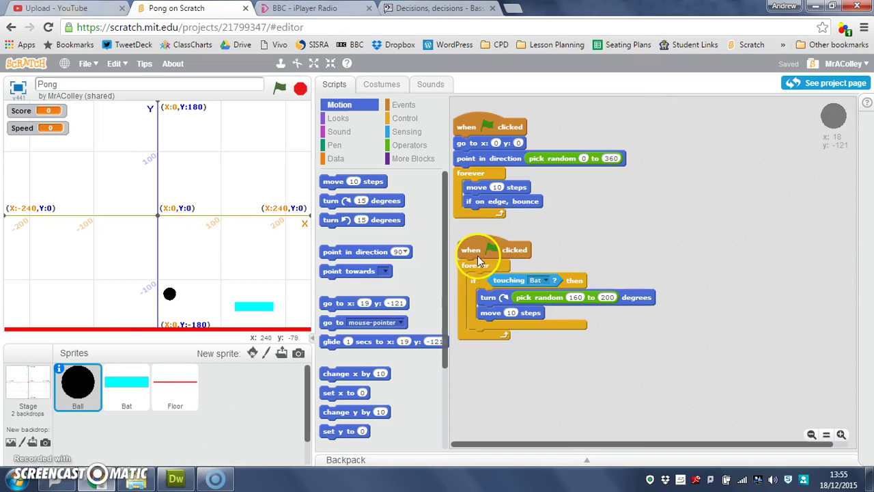
{"action": "mouse_move", "coordinate": [509, 330]}
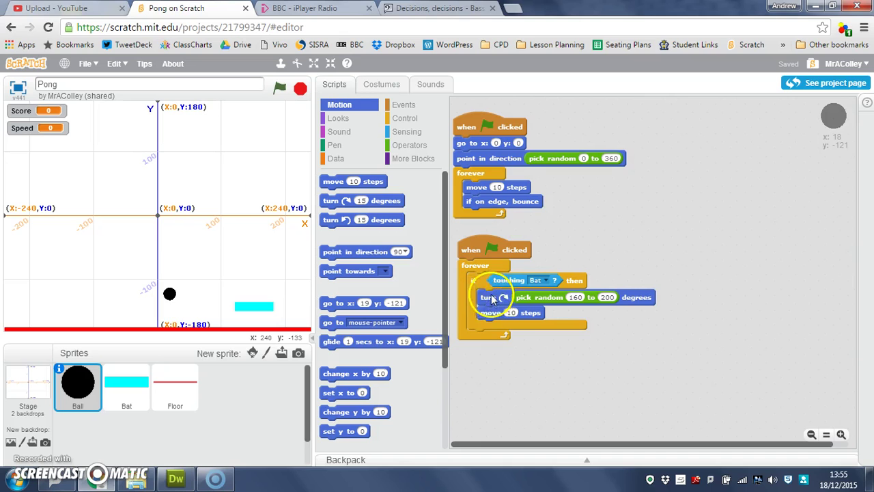
{"action": "mouse_move", "coordinate": [481, 252]}
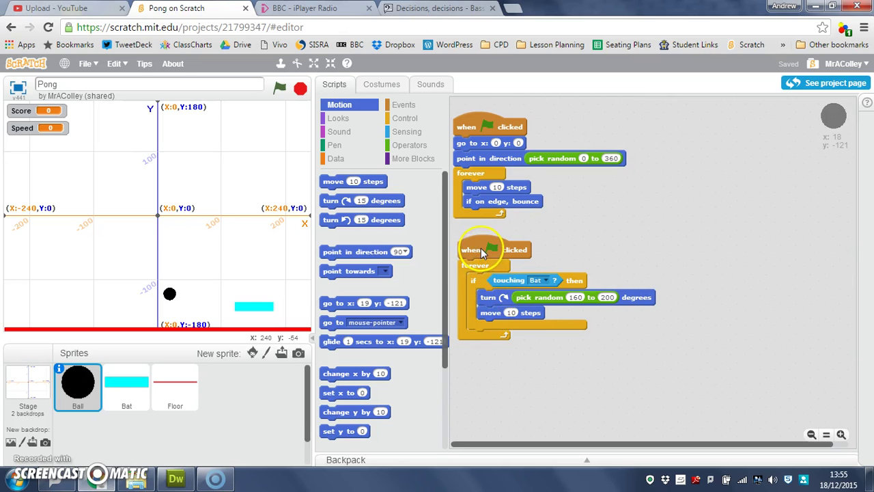
Step: Duplicate the Ball's touching-Bat script and place the copy to the right
{"action": "right_click", "coordinate": [481, 253]}
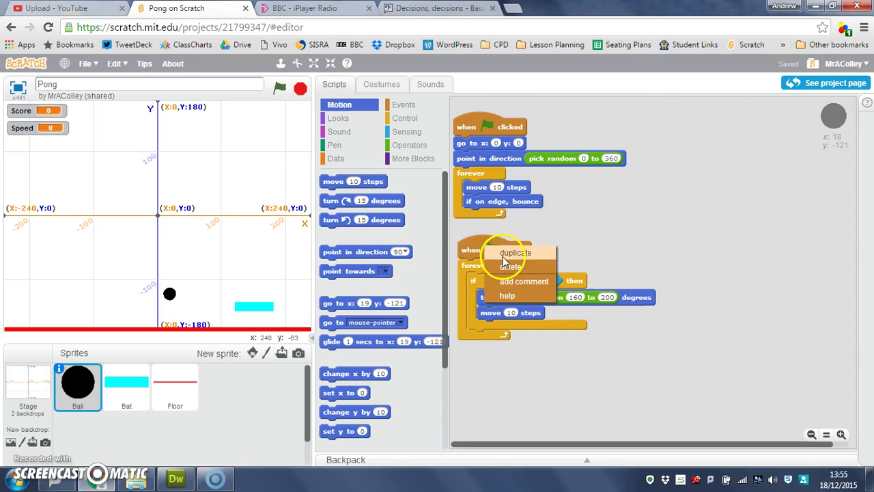
{"action": "left_click", "coordinate": [515, 252]}
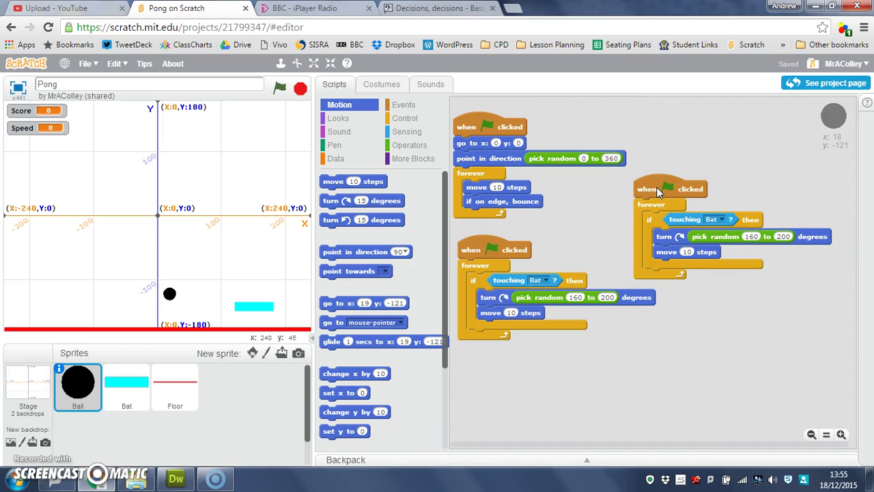
{"action": "mouse_move", "coordinate": [646, 231]}
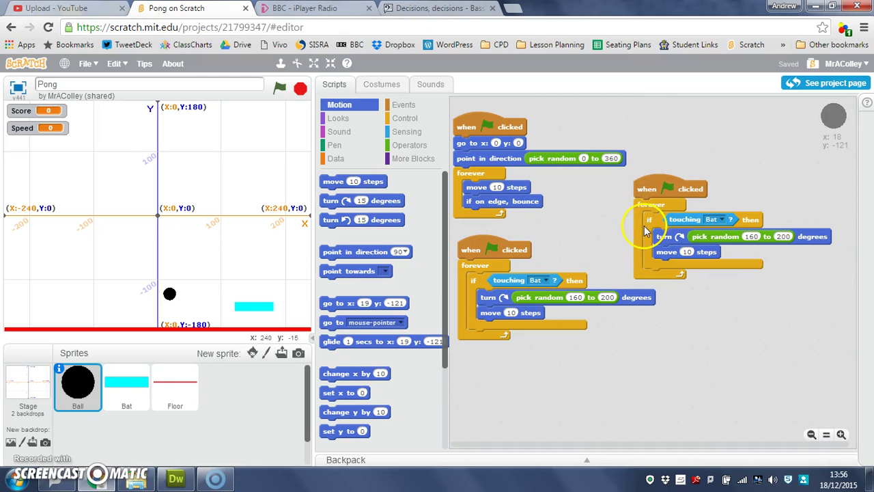
{"action": "mouse_move", "coordinate": [721, 205]}
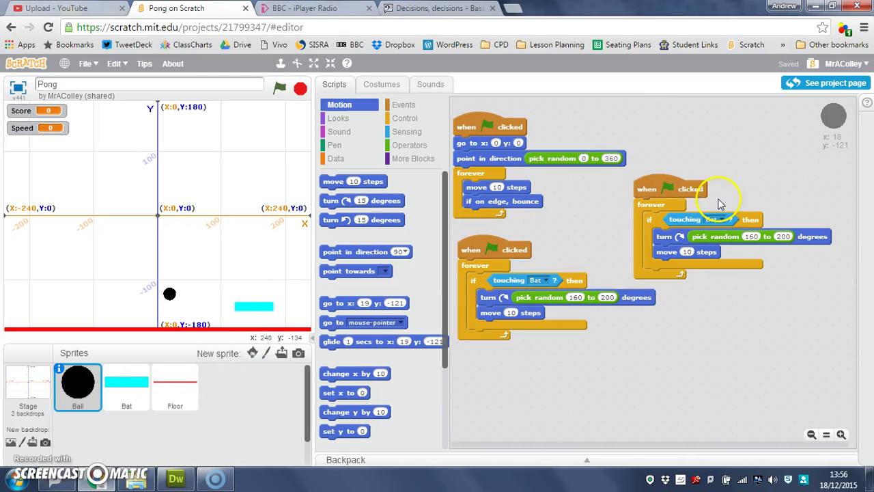
Step: Change the copied script's touching check from Bat to Floor
{"action": "left_click", "coordinate": [715, 220]}
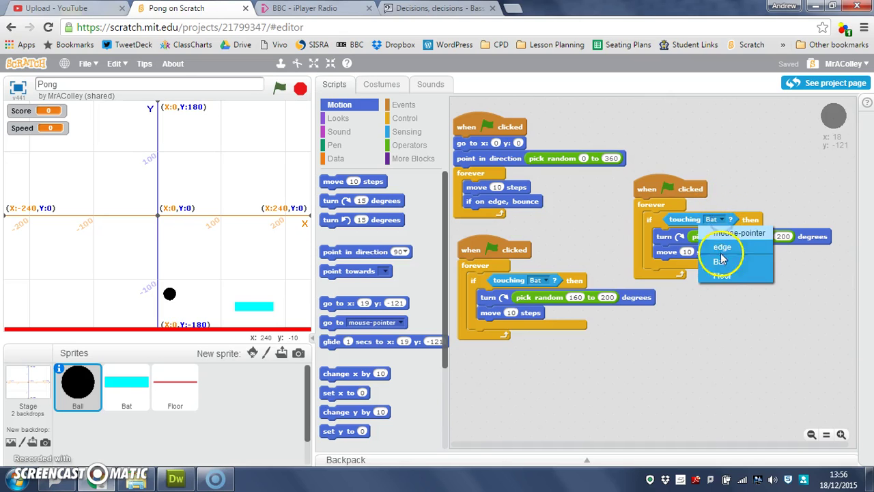
{"action": "left_click", "coordinate": [722, 275]}
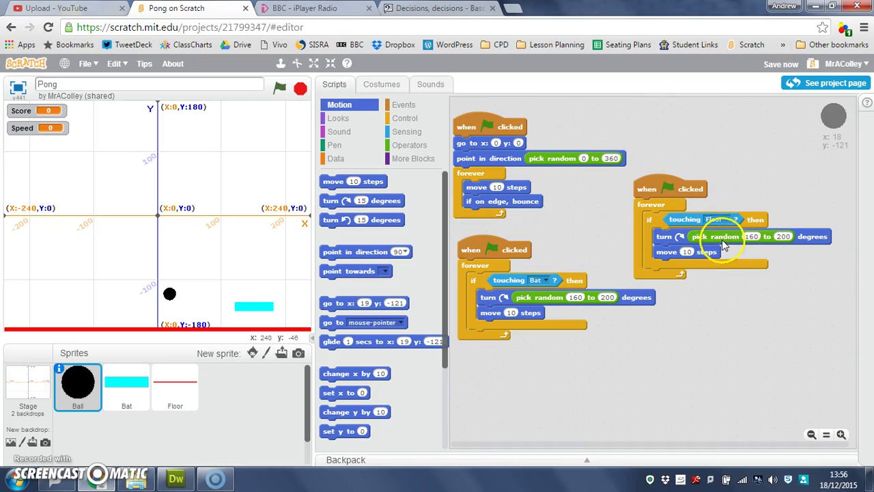
{"action": "mouse_move", "coordinate": [672, 239]}
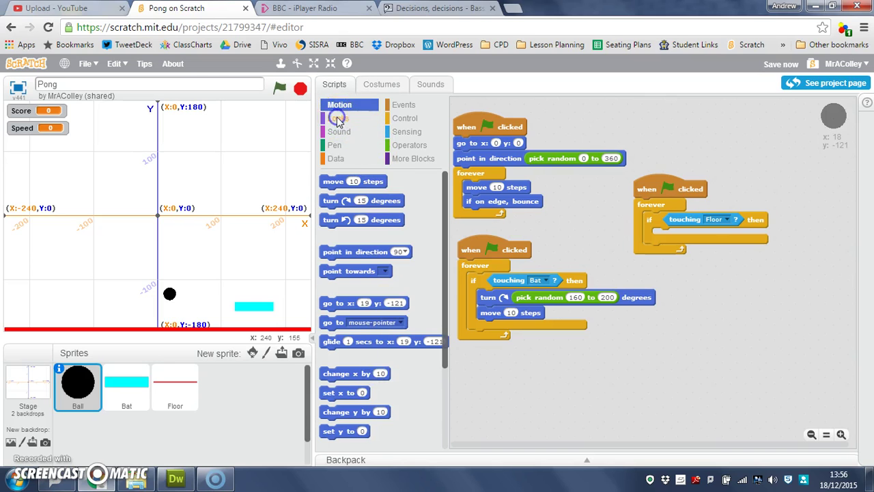
Step: Put a 'say Game over! for 2 secs' block inside the copy's if touching Floor
{"action": "left_click", "coordinate": [339, 119]}
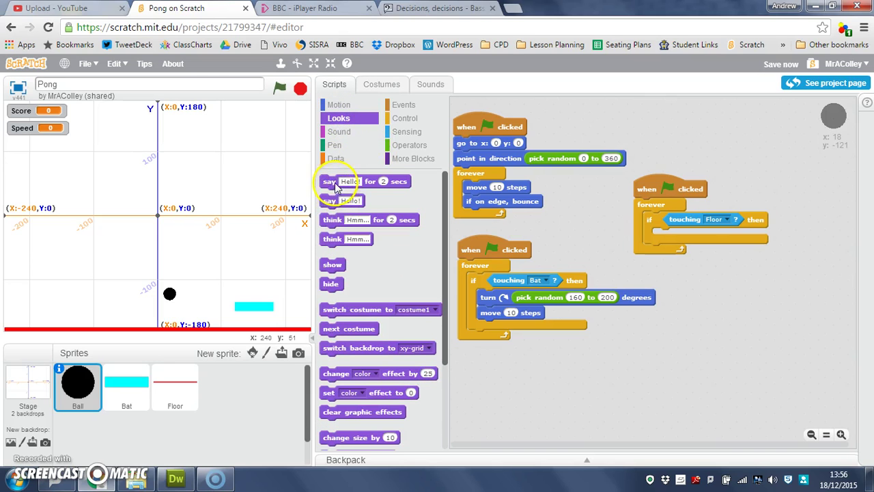
{"action": "left_click_drag", "start_coordinate": [364, 181], "coordinate": [573, 166]}
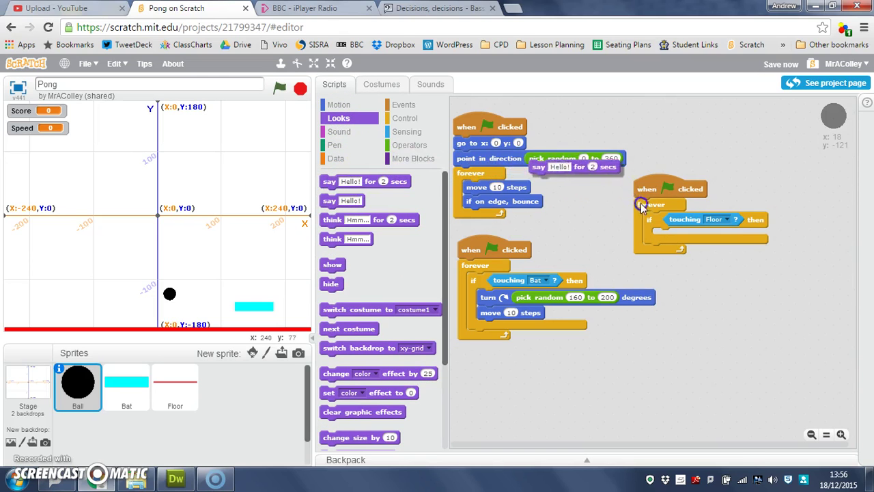
{"action": "left_click_drag", "start_coordinate": [574, 167], "coordinate": [683, 235]}
{"action": "type", "text": "Game over"}
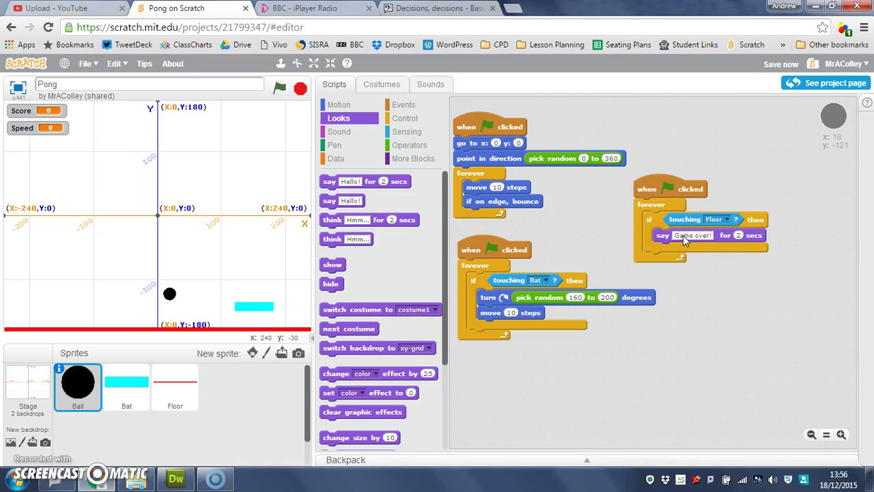
{"action": "mouse_move", "coordinate": [407, 118]}
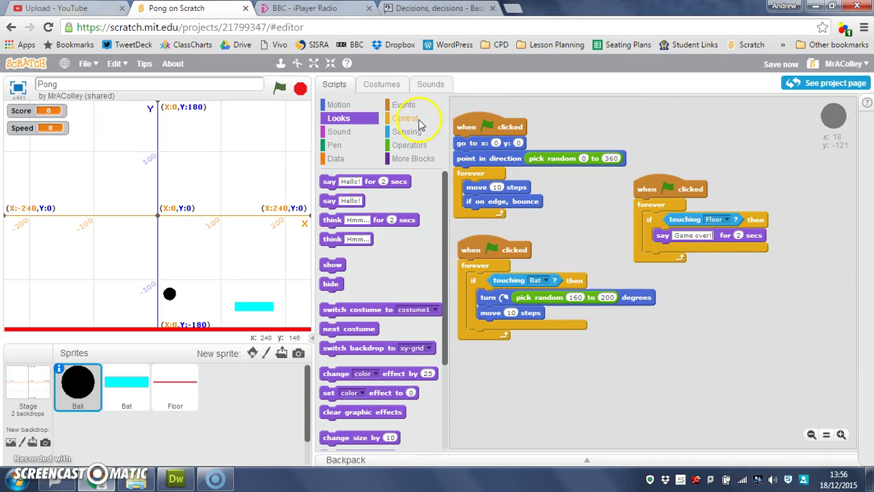
Step: Attach stop all under the Game over! speech, then run the game twice to test
{"action": "left_click", "coordinate": [405, 118]}
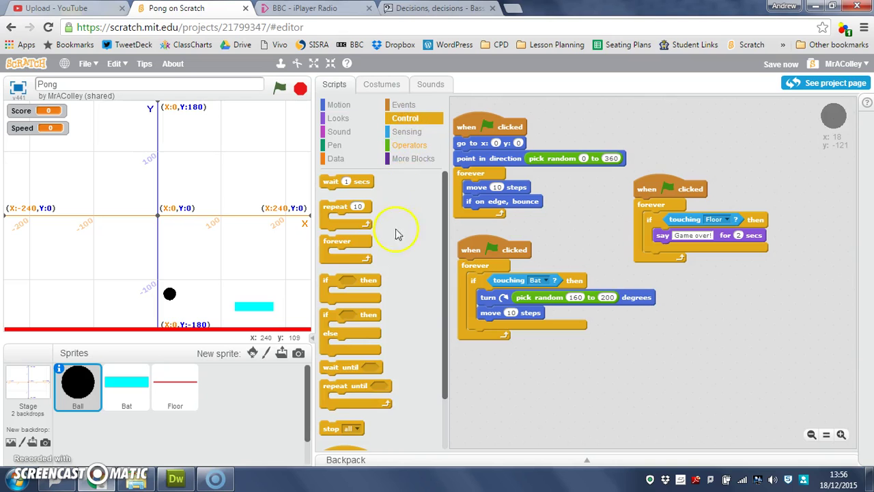
{"action": "left_click_drag", "start_coordinate": [342, 428], "coordinate": [516, 421]}
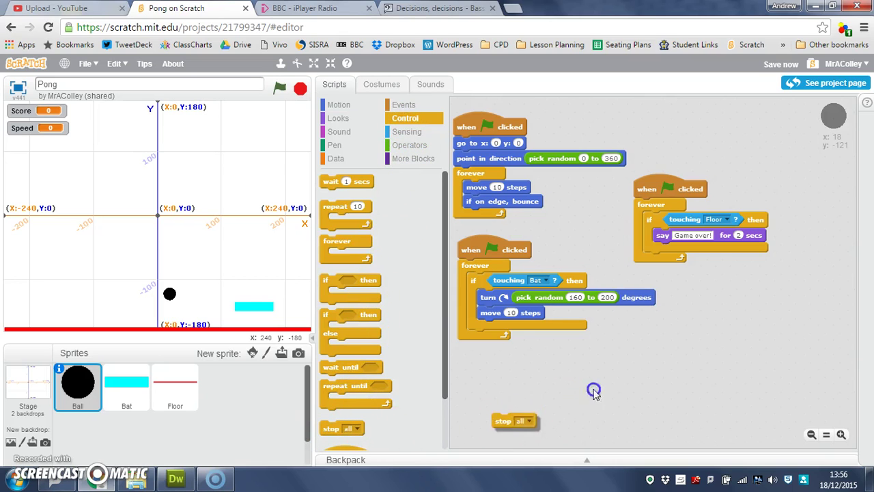
{"action": "left_click_drag", "start_coordinate": [515, 421], "coordinate": [676, 249]}
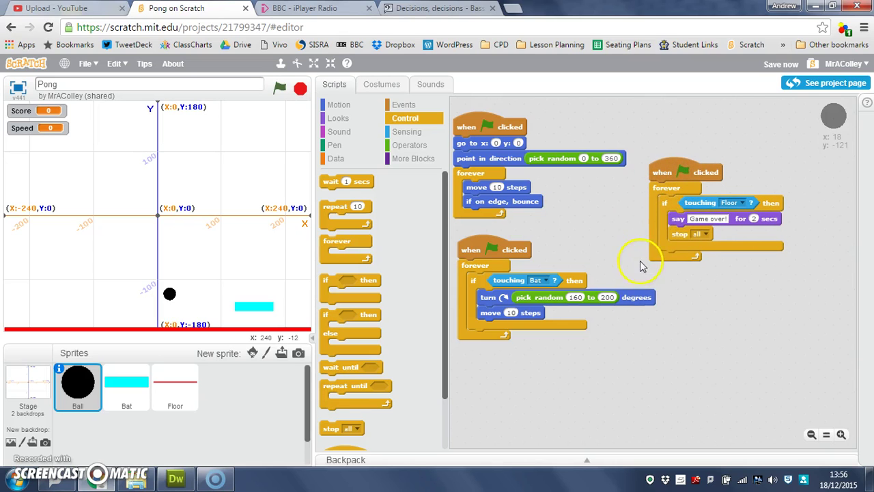
{"action": "mouse_move", "coordinate": [717, 227]}
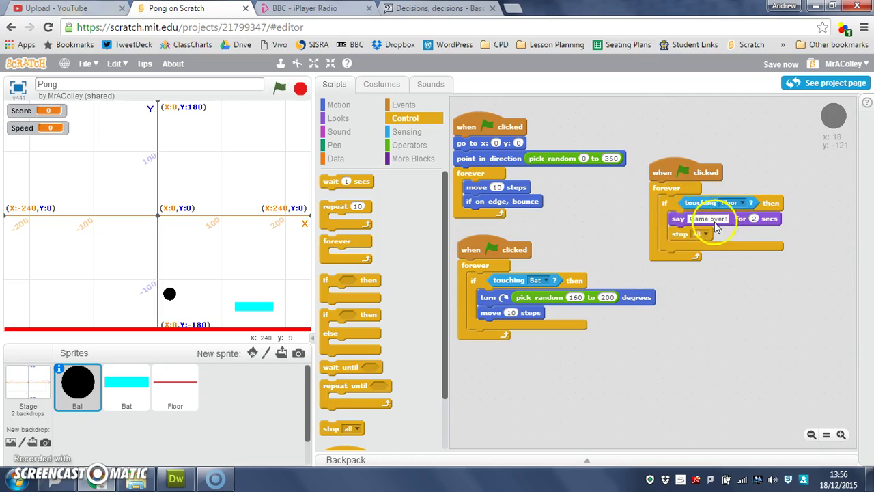
{"action": "mouse_move", "coordinate": [526, 178]}
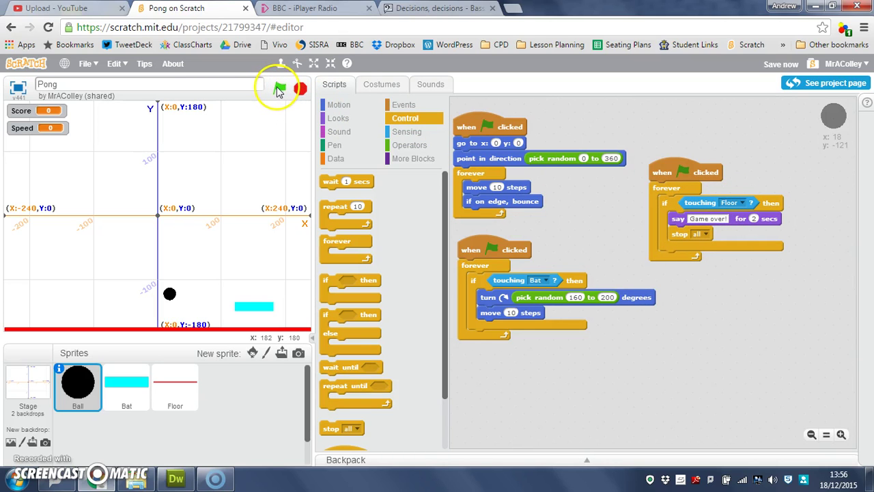
{"action": "left_click", "coordinate": [279, 88]}
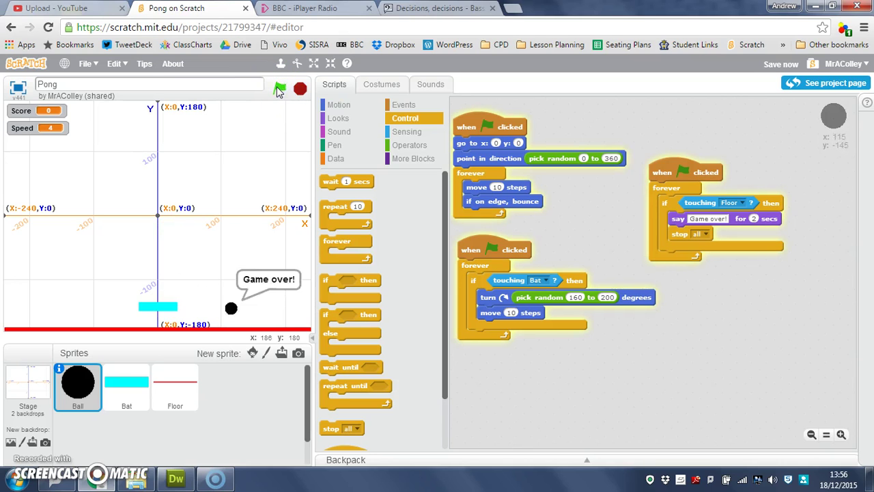
{"action": "left_click", "coordinate": [279, 89]}
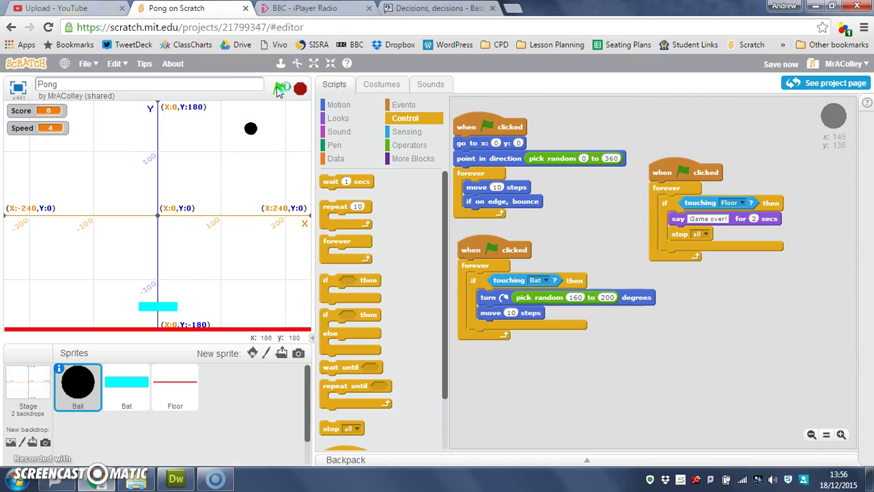